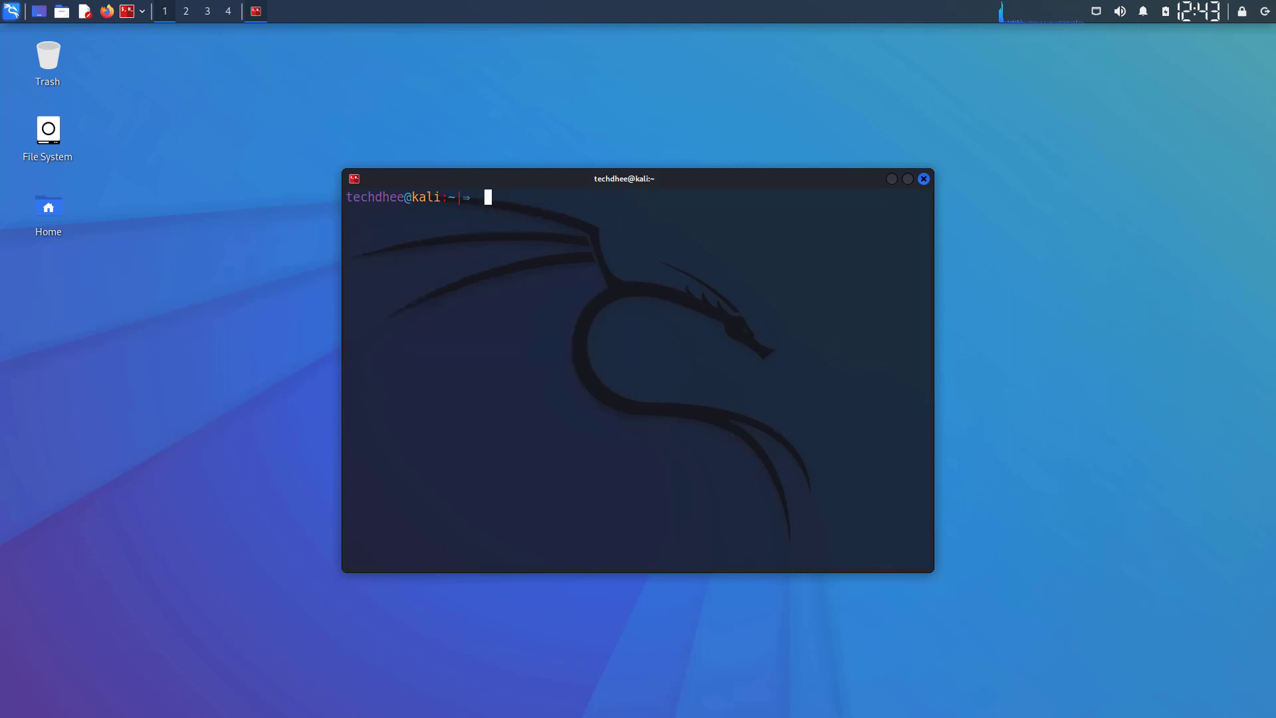
- Review /etc/apt/sources.list in nano with sudo and return to the prompt
text(sudo nano /et)
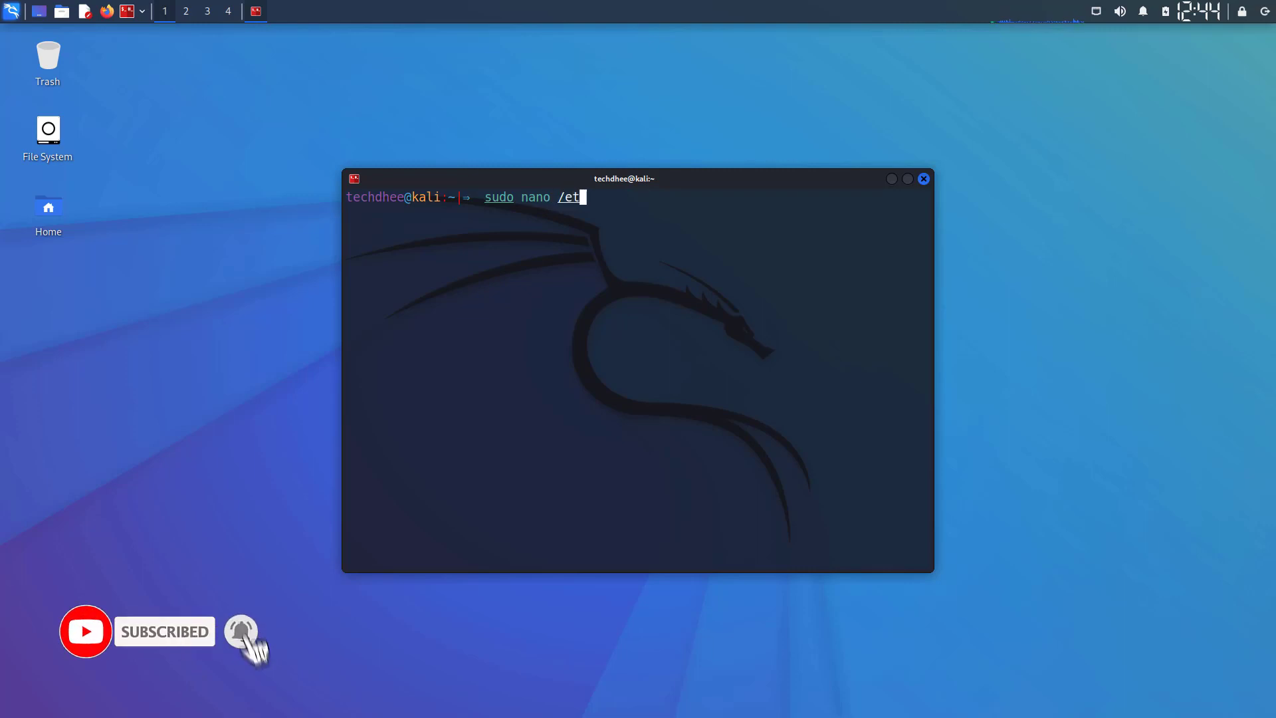
text(c/a)
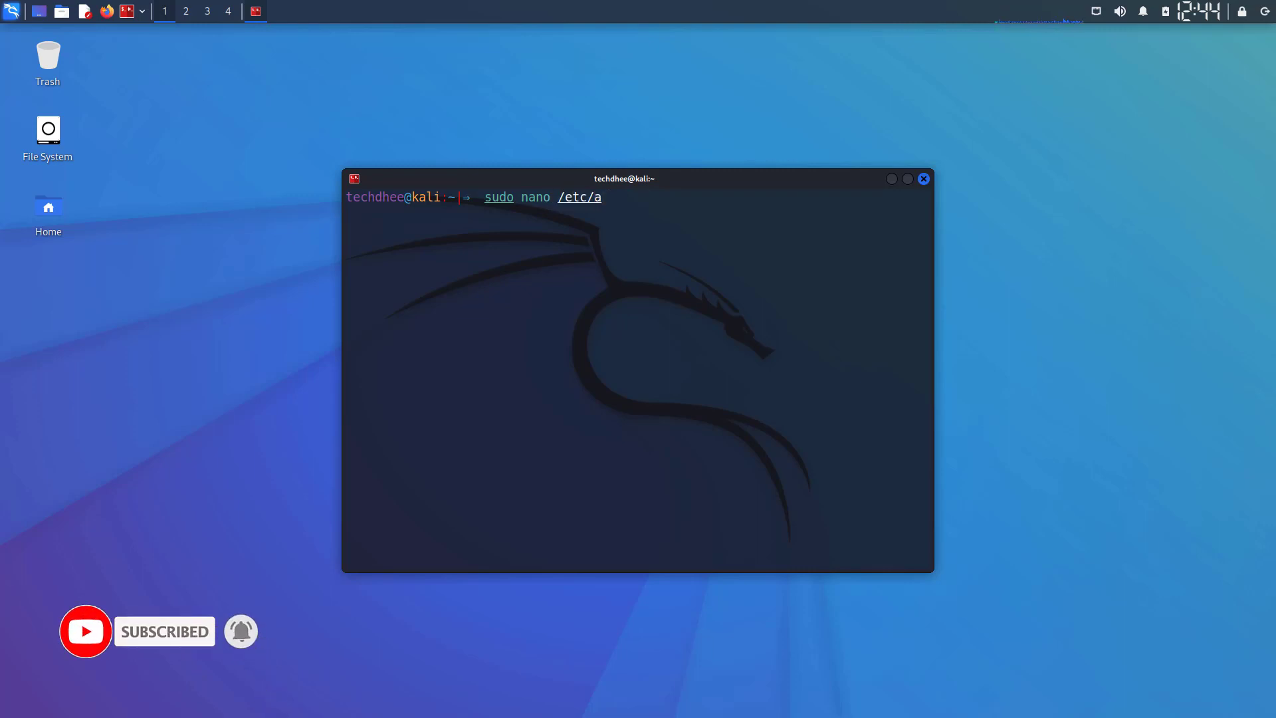
text(pt)
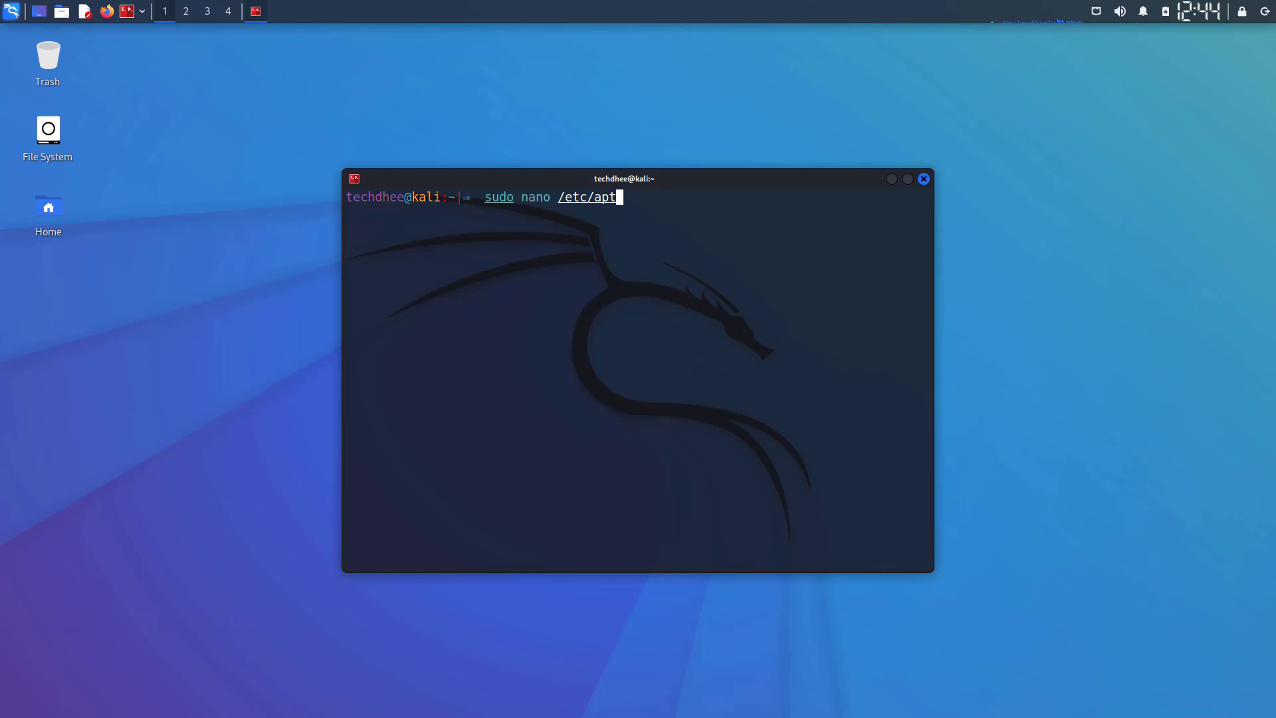
text(/sources.list)
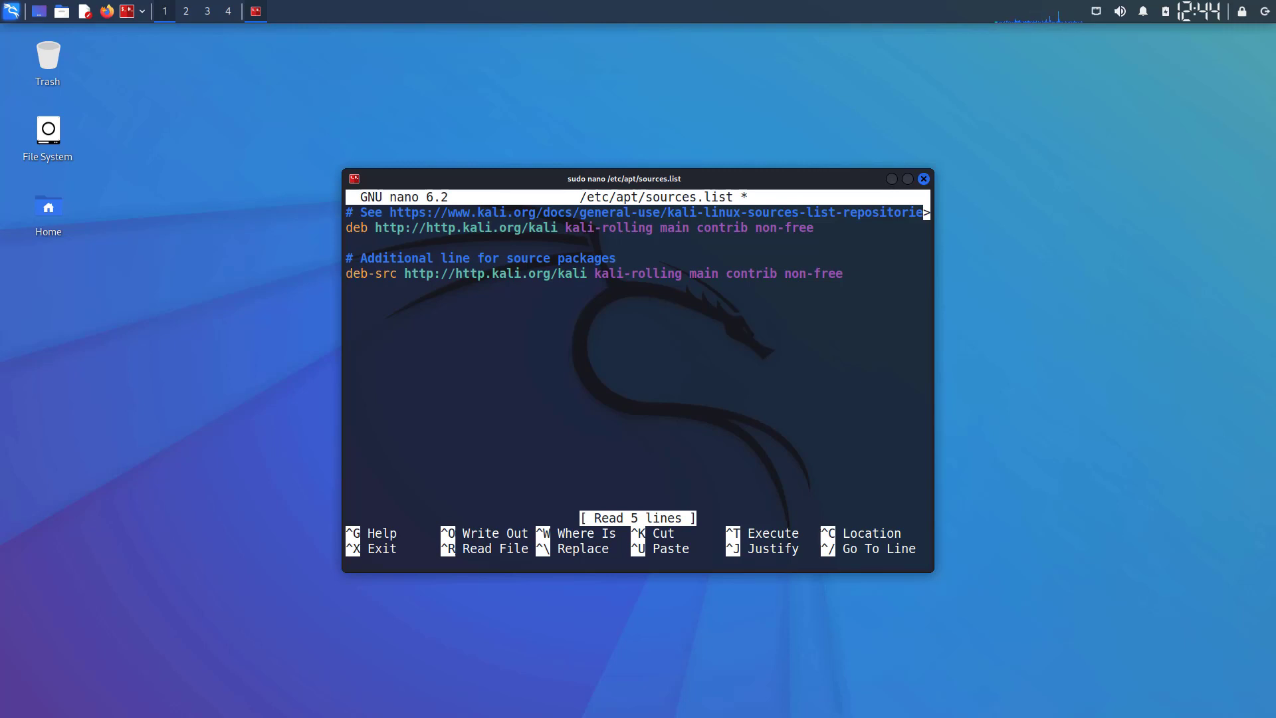
key(ctrl+o)
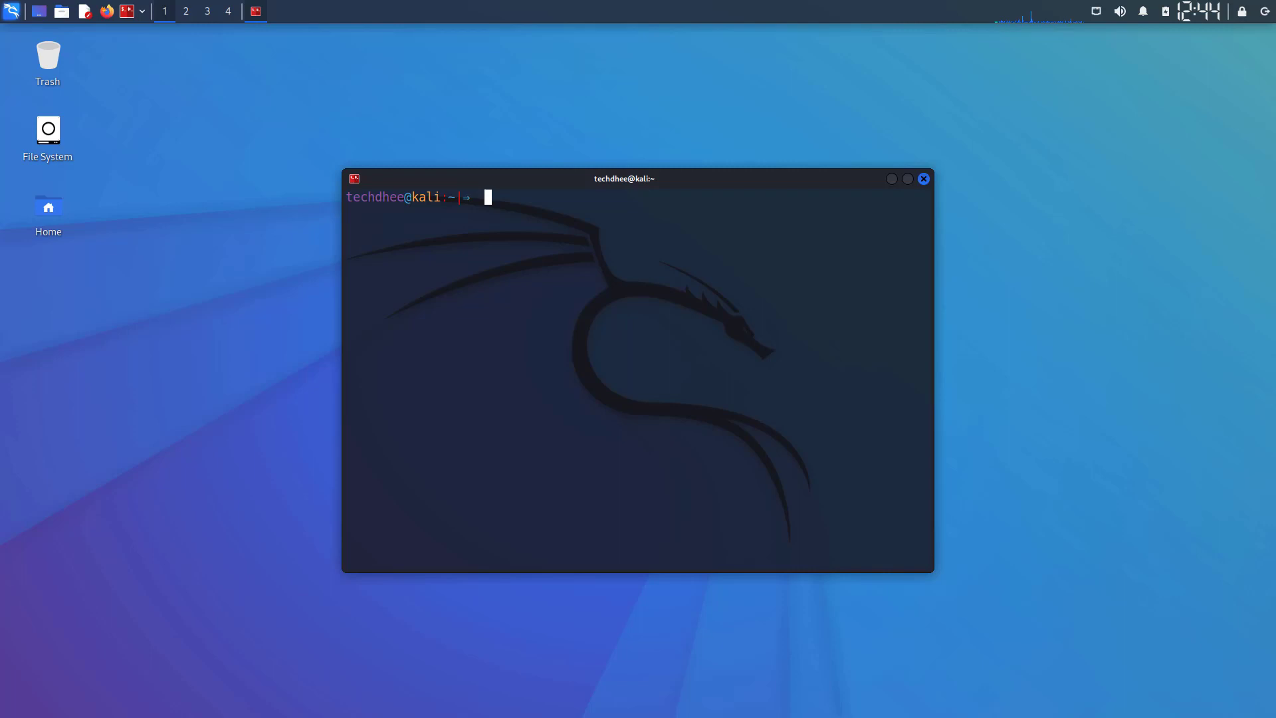
- Refresh the package lists with sudo apt update
text(s)
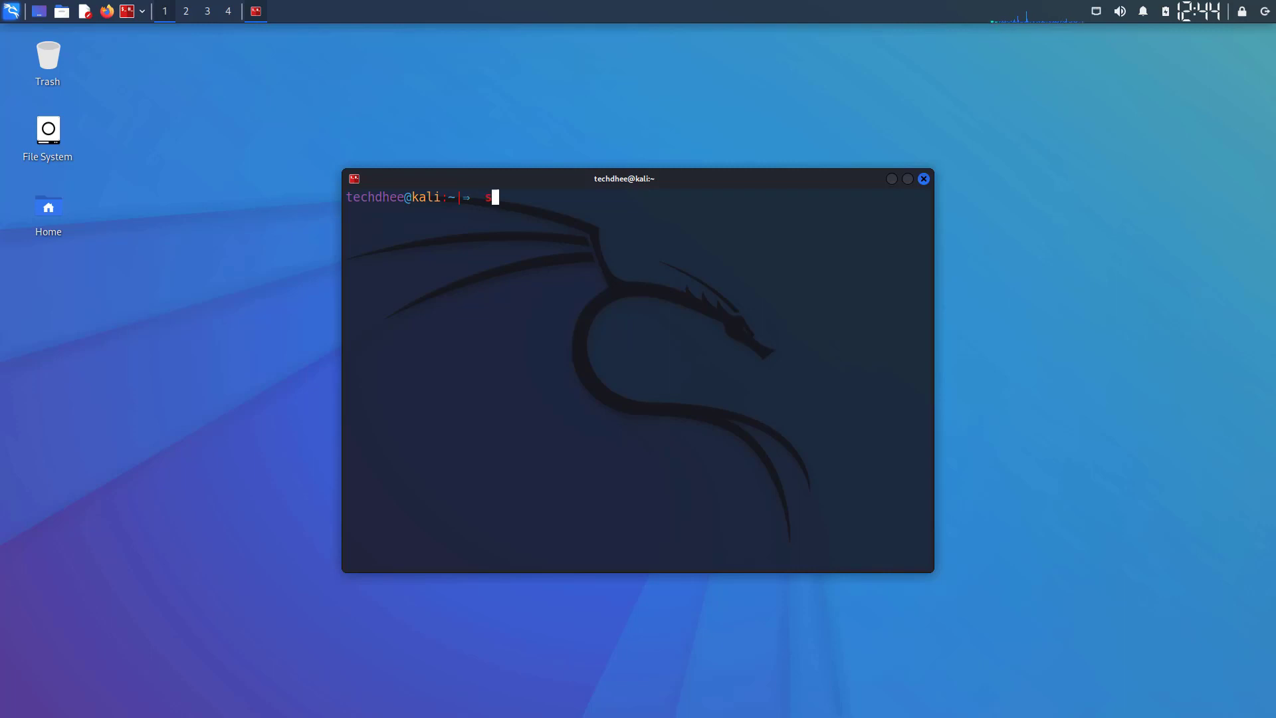
text(udo apt)
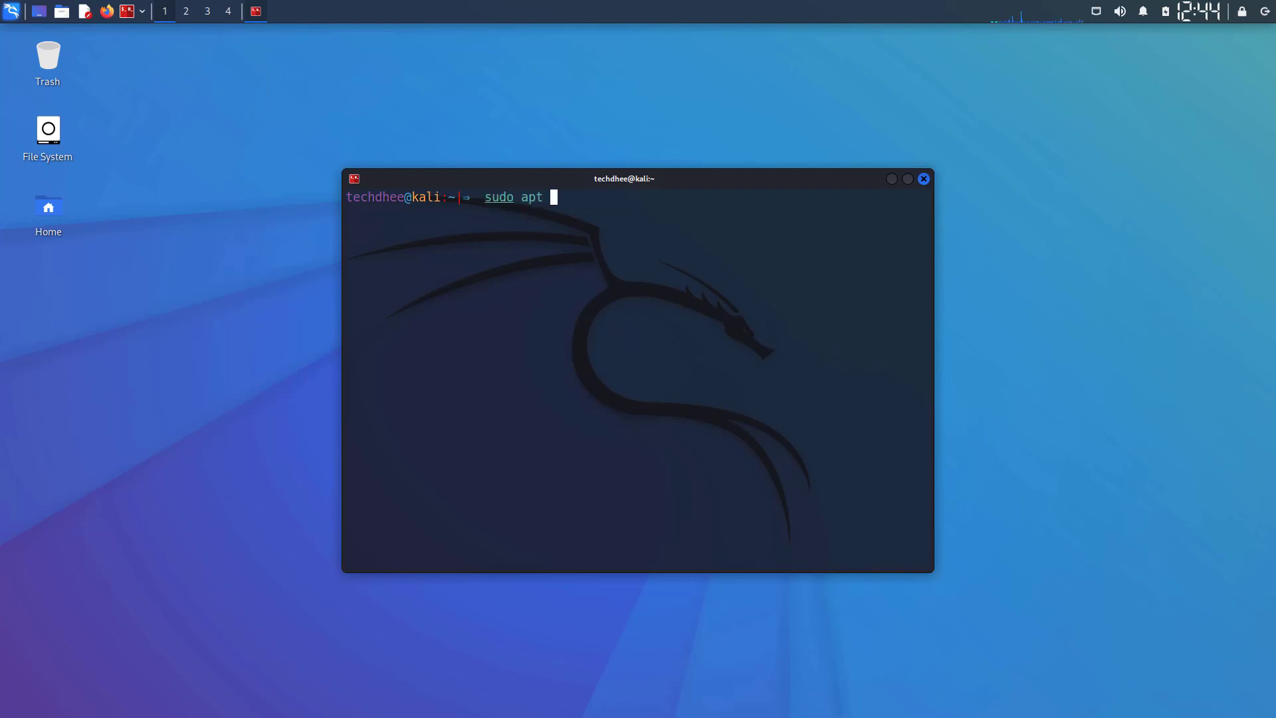
text(update)
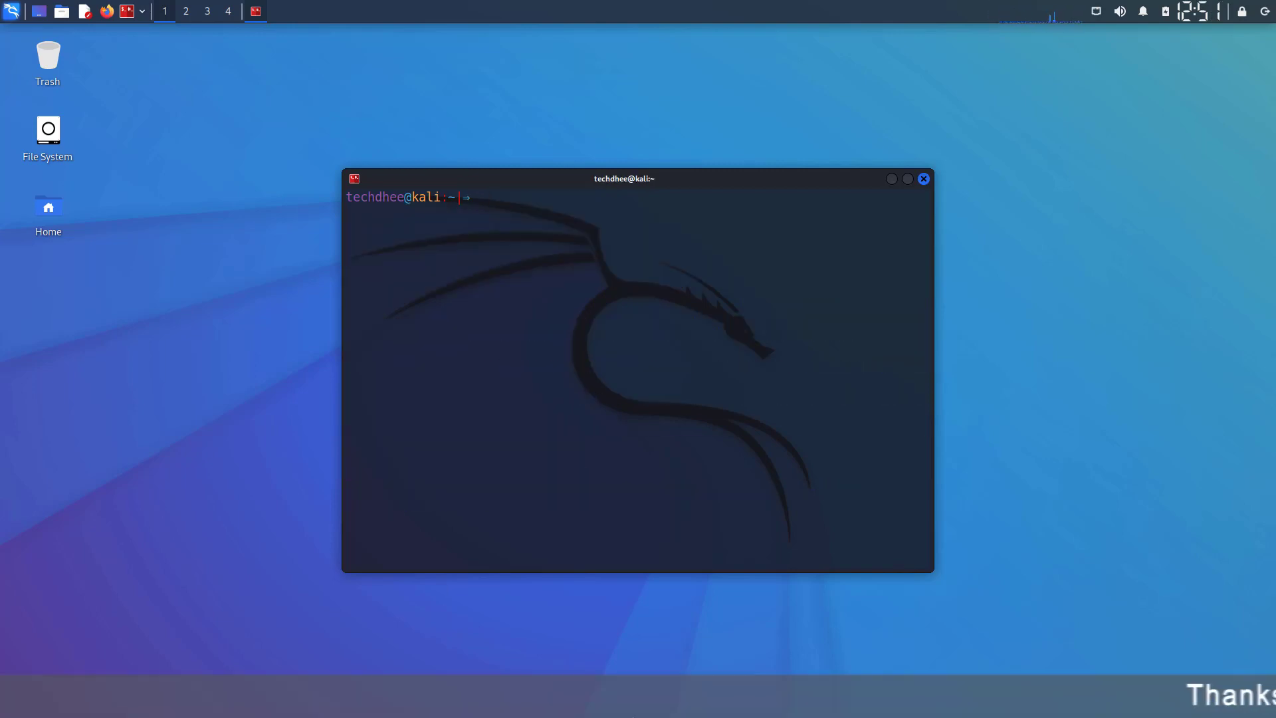
- Run sudo apt full-upgrade -y to upgrade all packages without prompts
text(sudo apt full-upgrade -y)
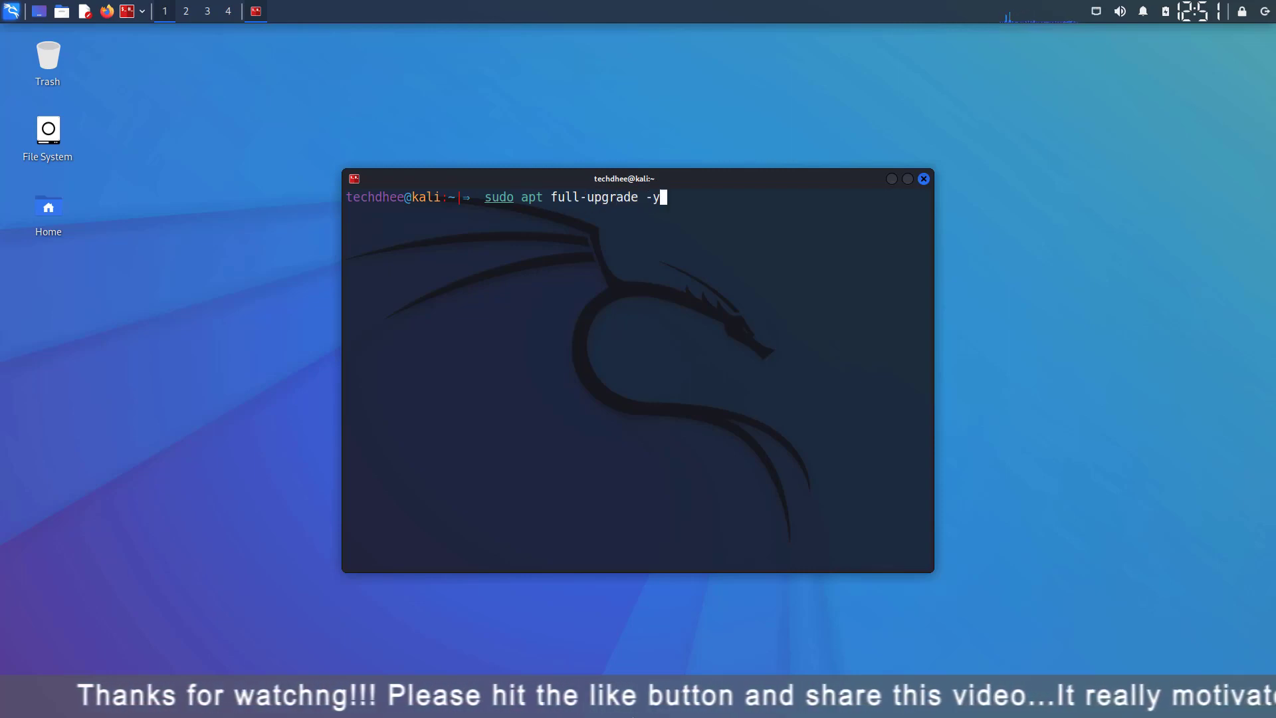
key(Return)
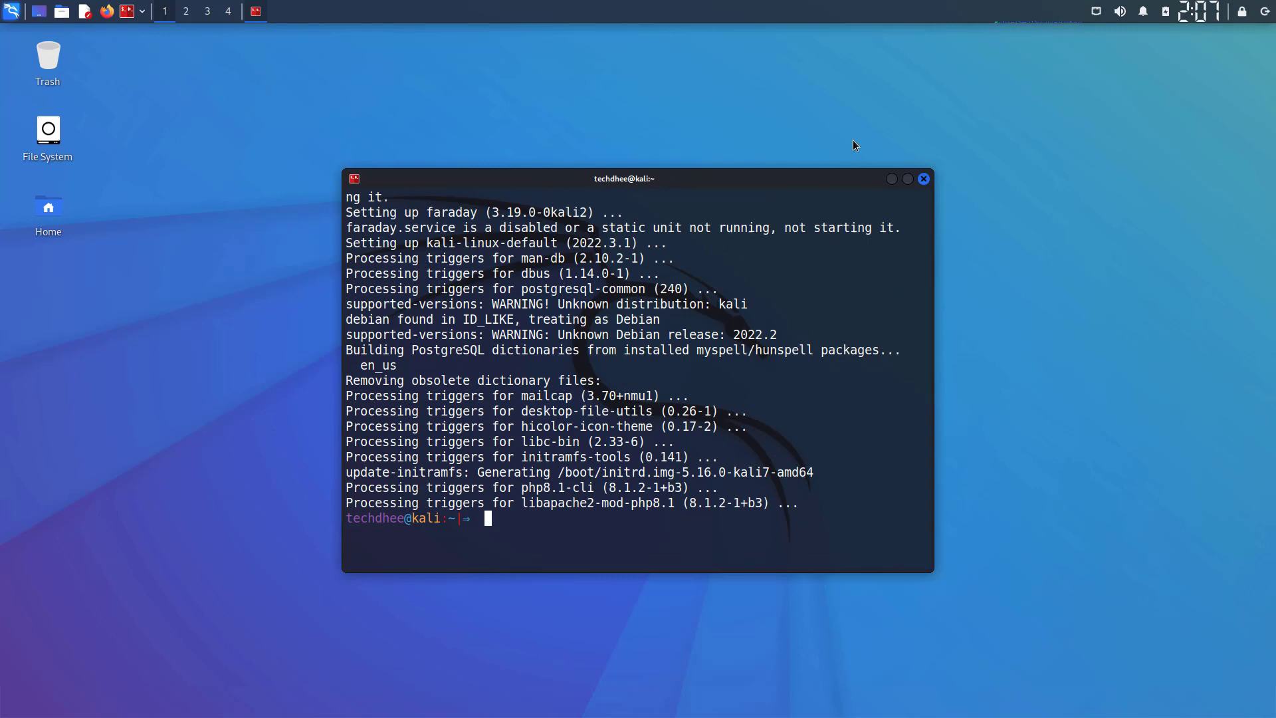
- Reboot the system with init 6 so the upgrade takes effect
text(j)
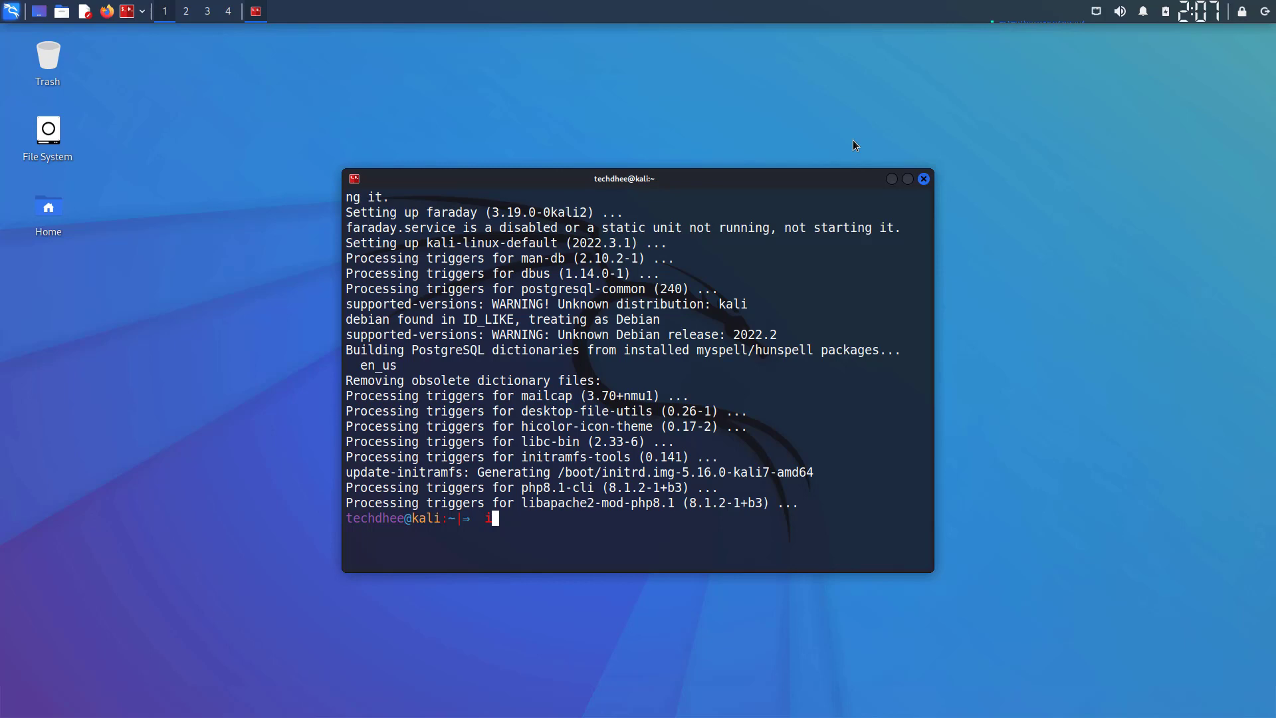
text(nit)
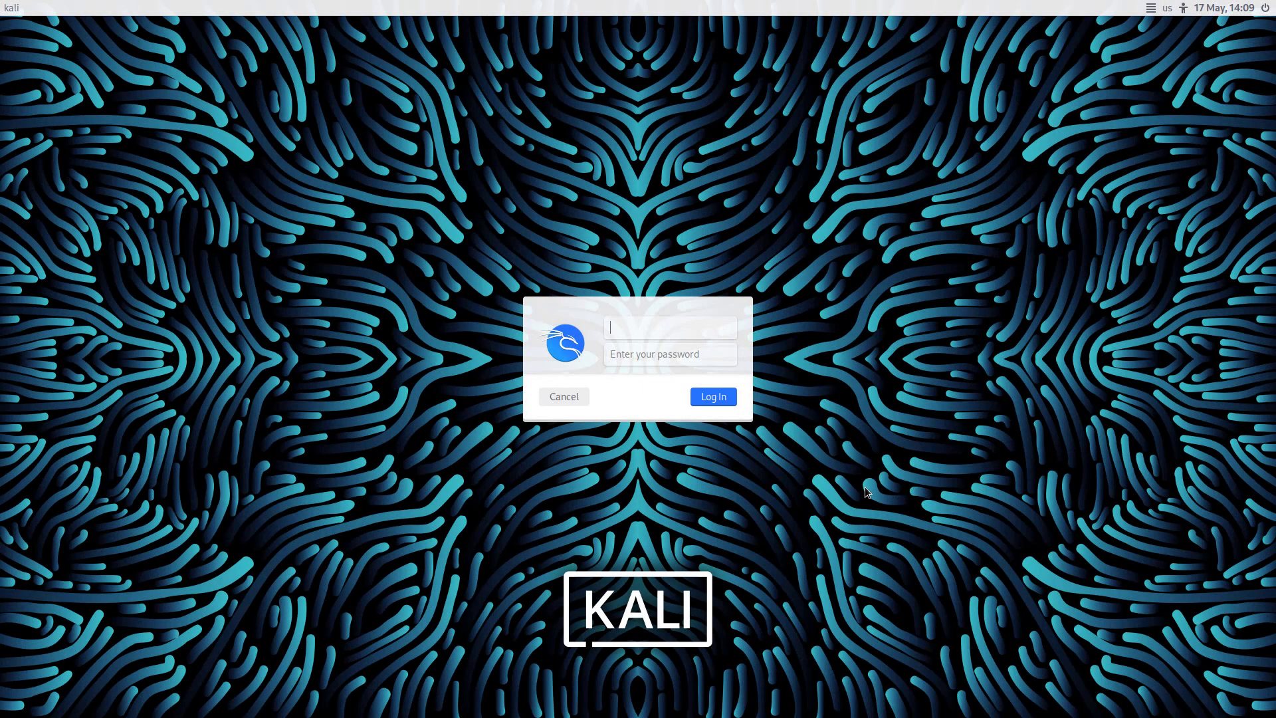
- Sign in as user techd and log in to the upgraded desktop
text(techdhee)
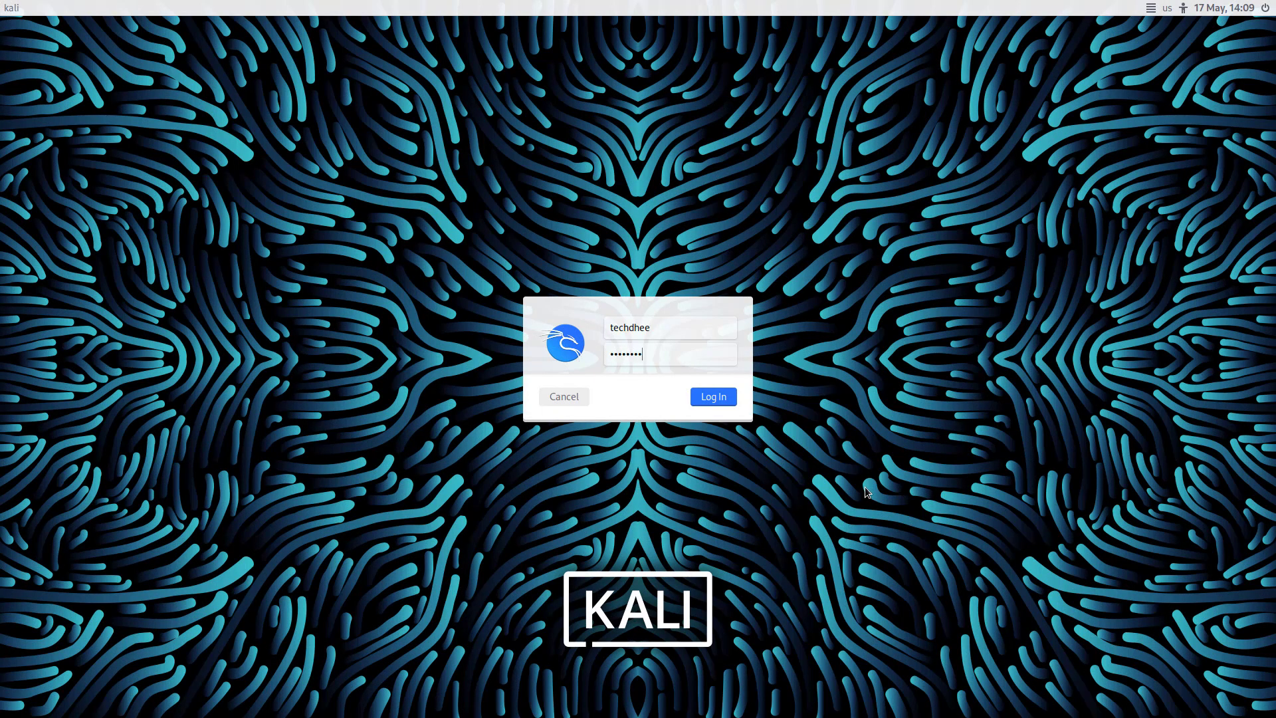
click(712, 396)
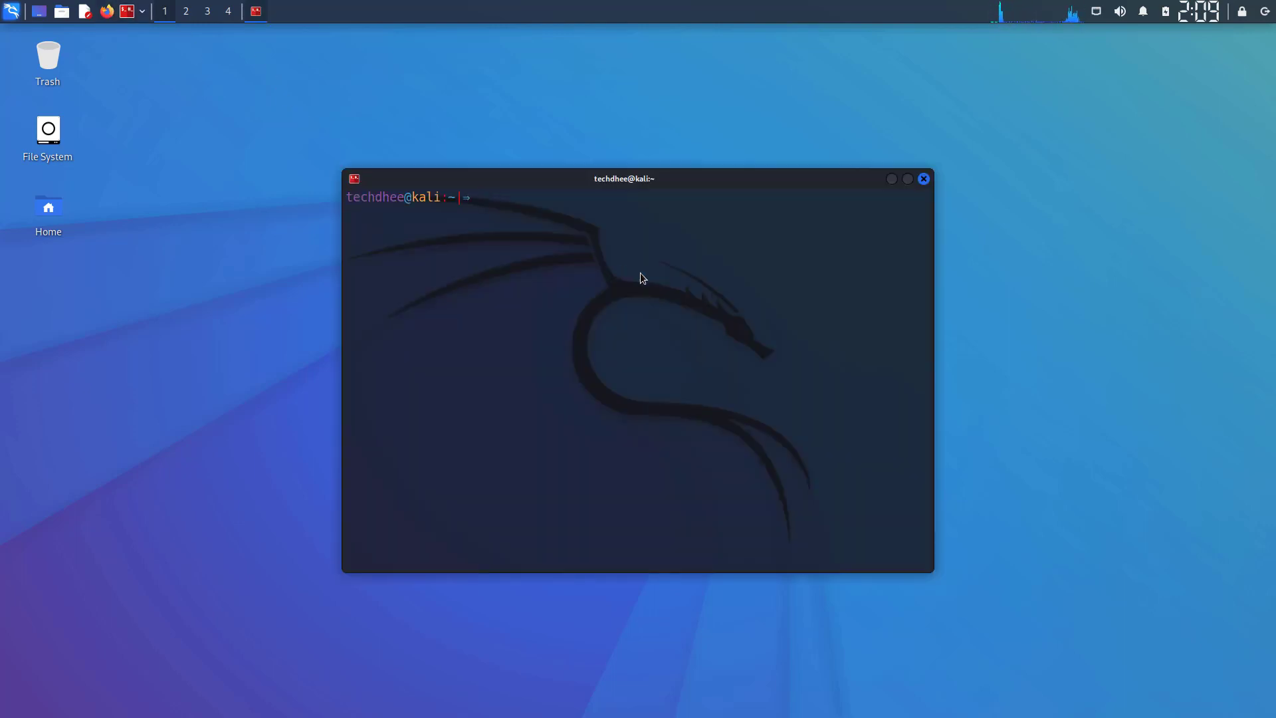
- Show /etc/os-release confirming VERSION 2022.2, then close the terminal
text(cat /etc/os-releas)
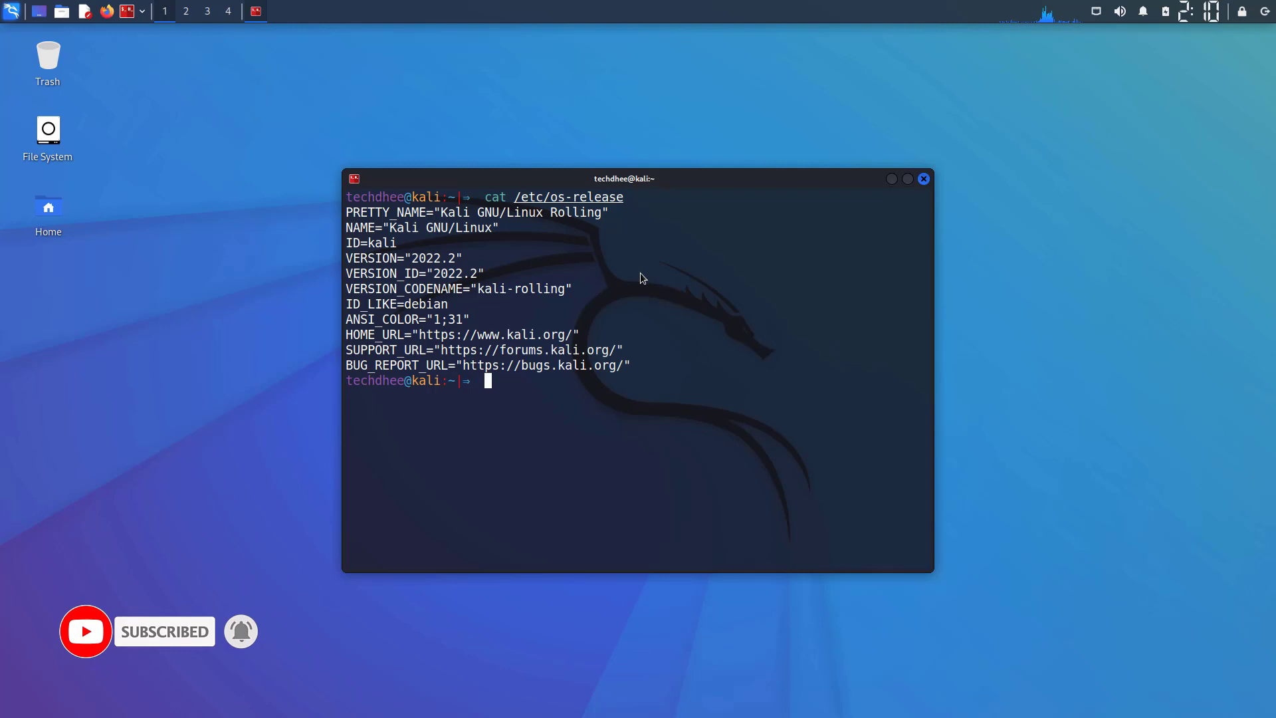
text(e)
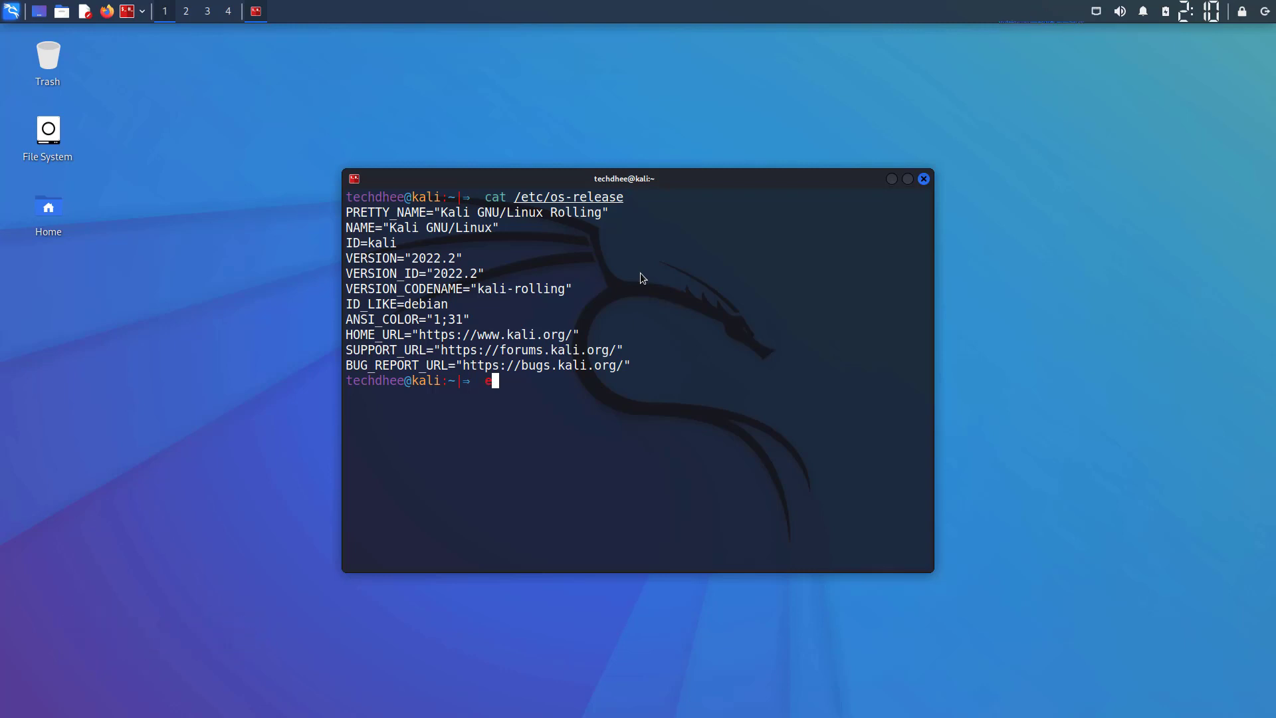
click(922, 178)
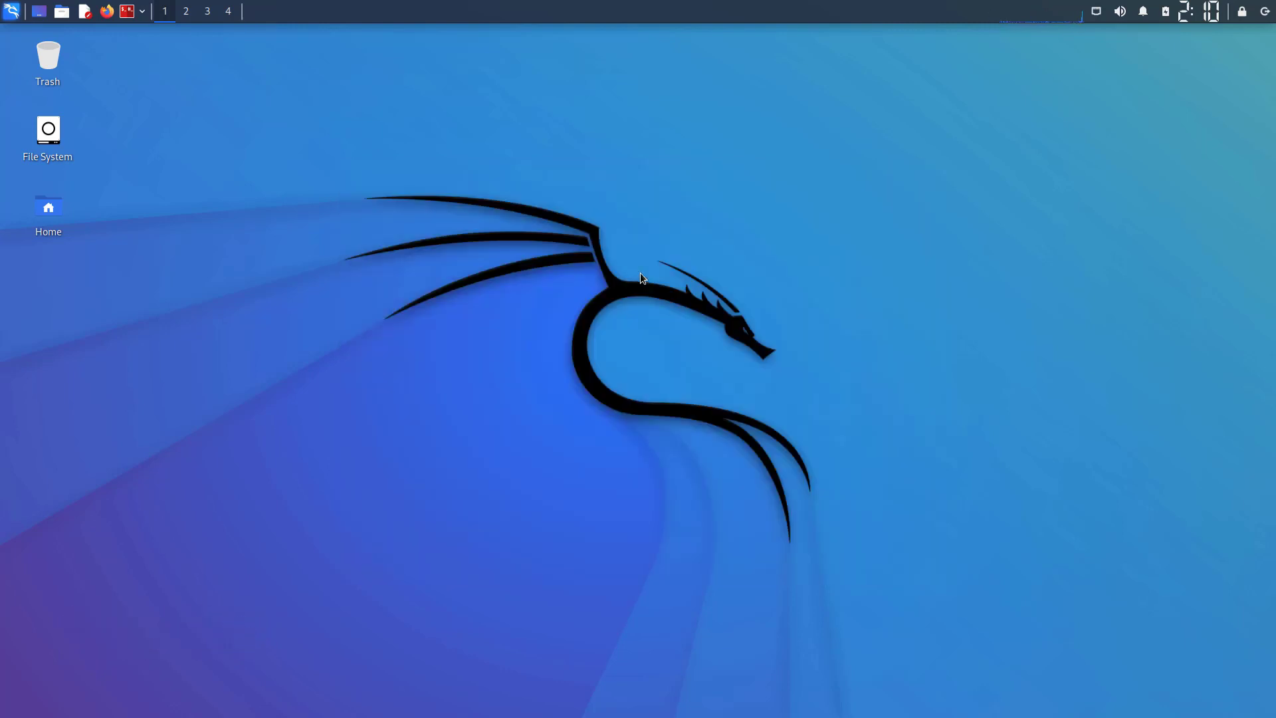
mouse_move(636, 271)
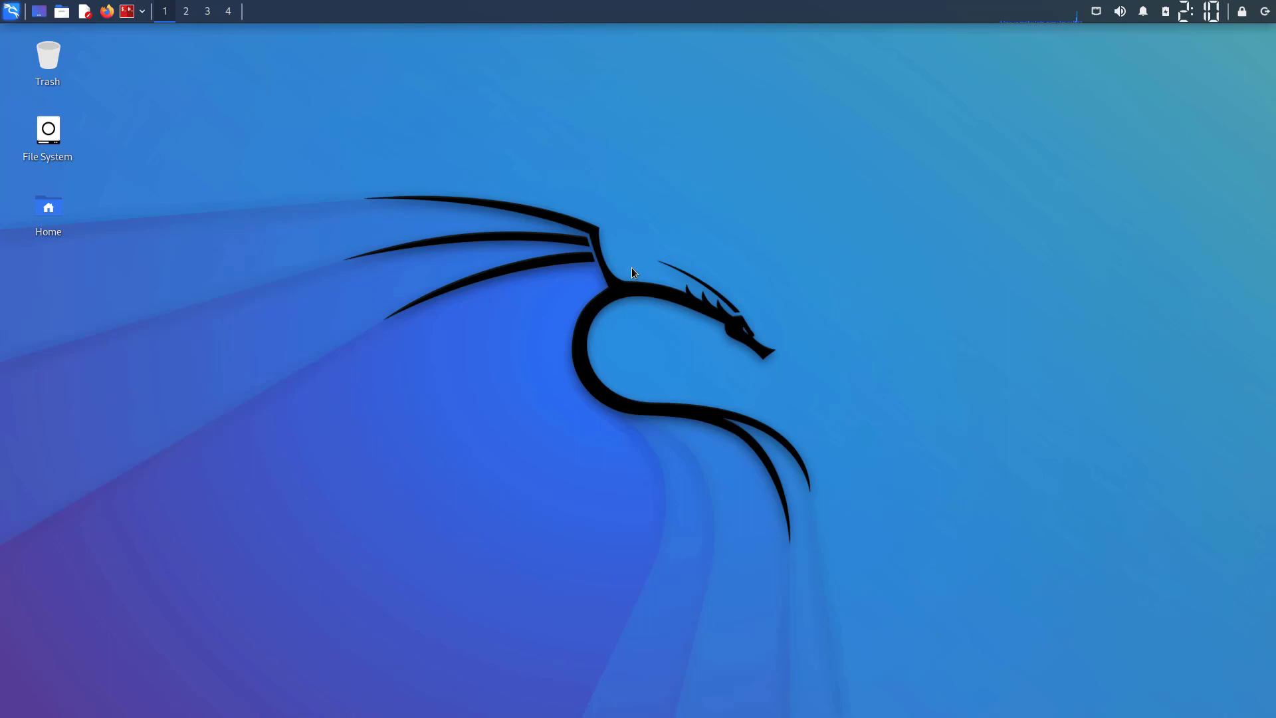